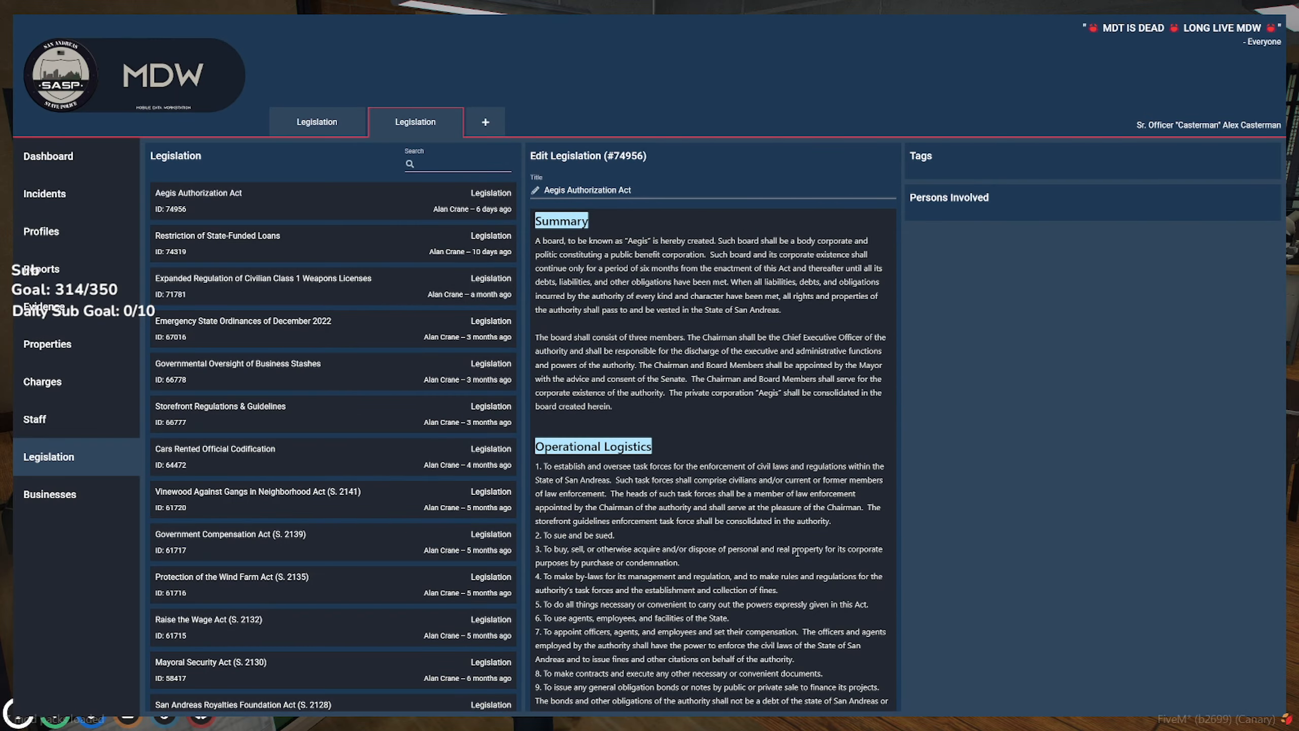
Step: Read down the Aegis Authorization Act and bring up the DIC Legislation document updated 12/1/2021
scroll("down", 3)
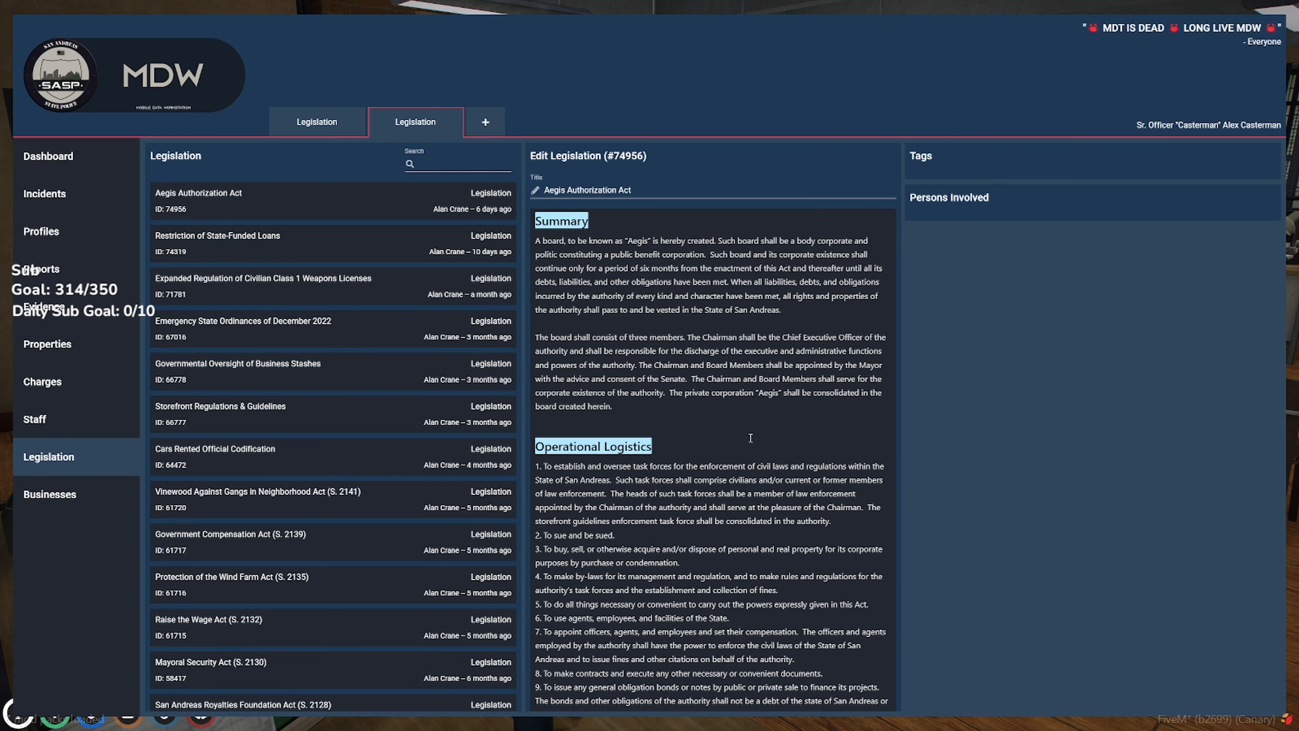
mouse_move(757, 469)
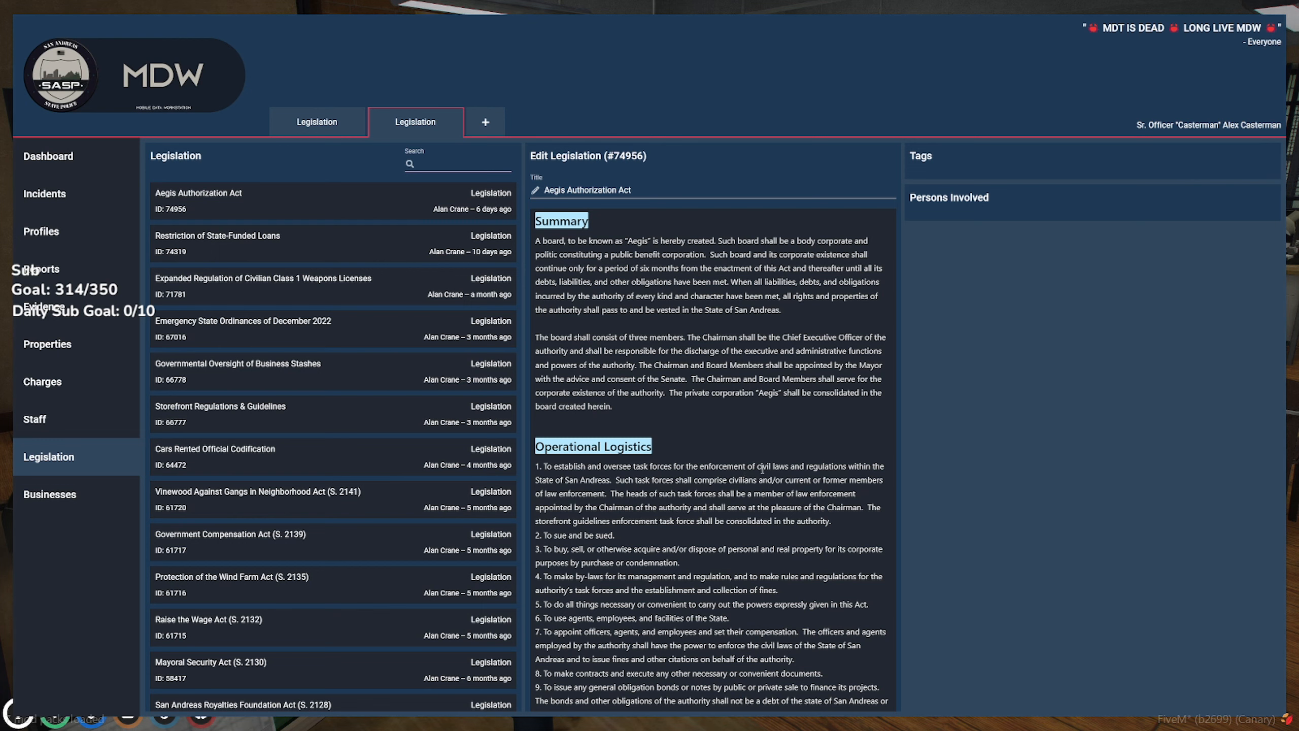
scroll("down", 3)
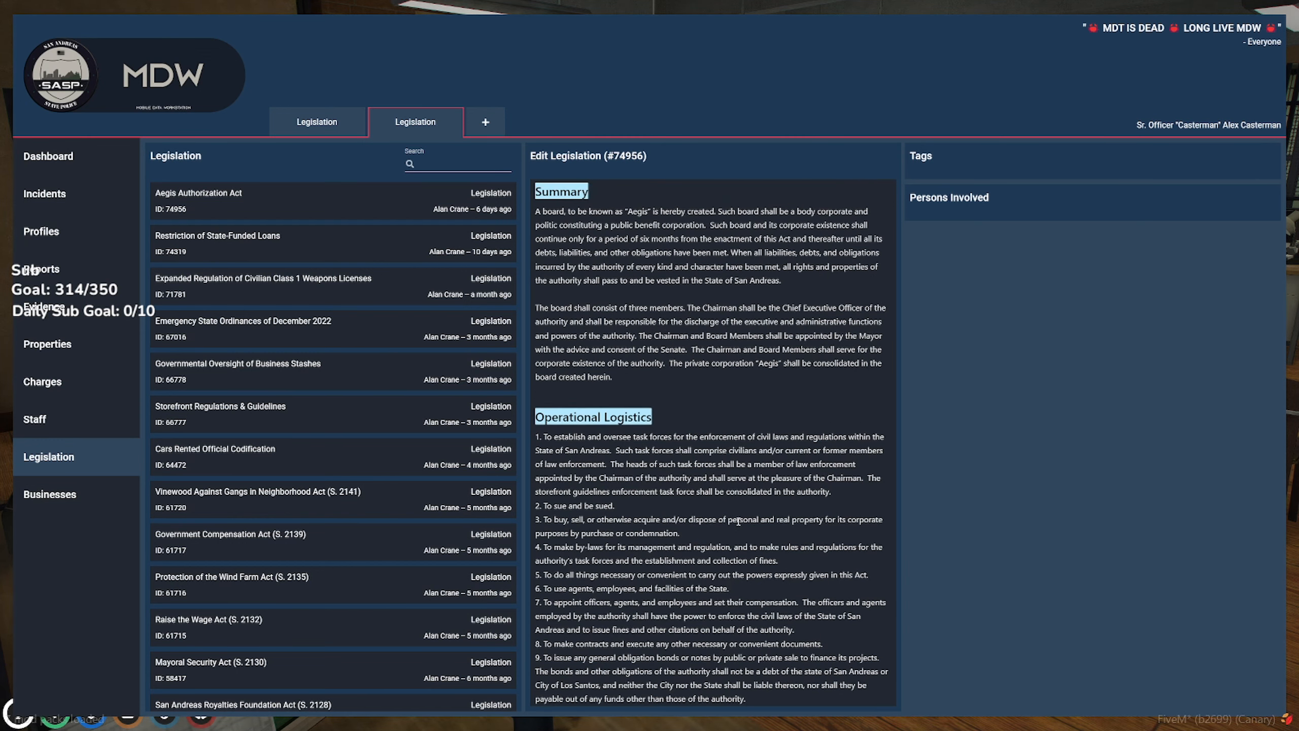
mouse_move(816, 503)
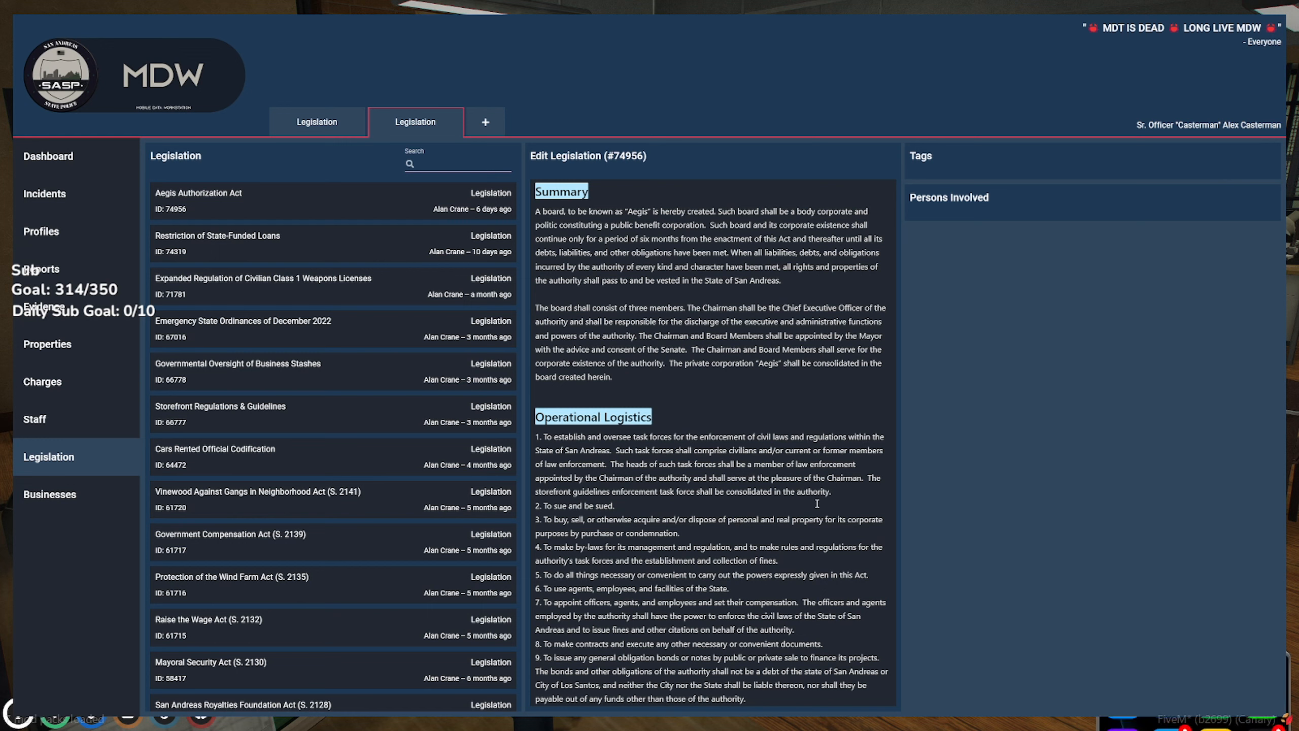
scroll("down", 3)
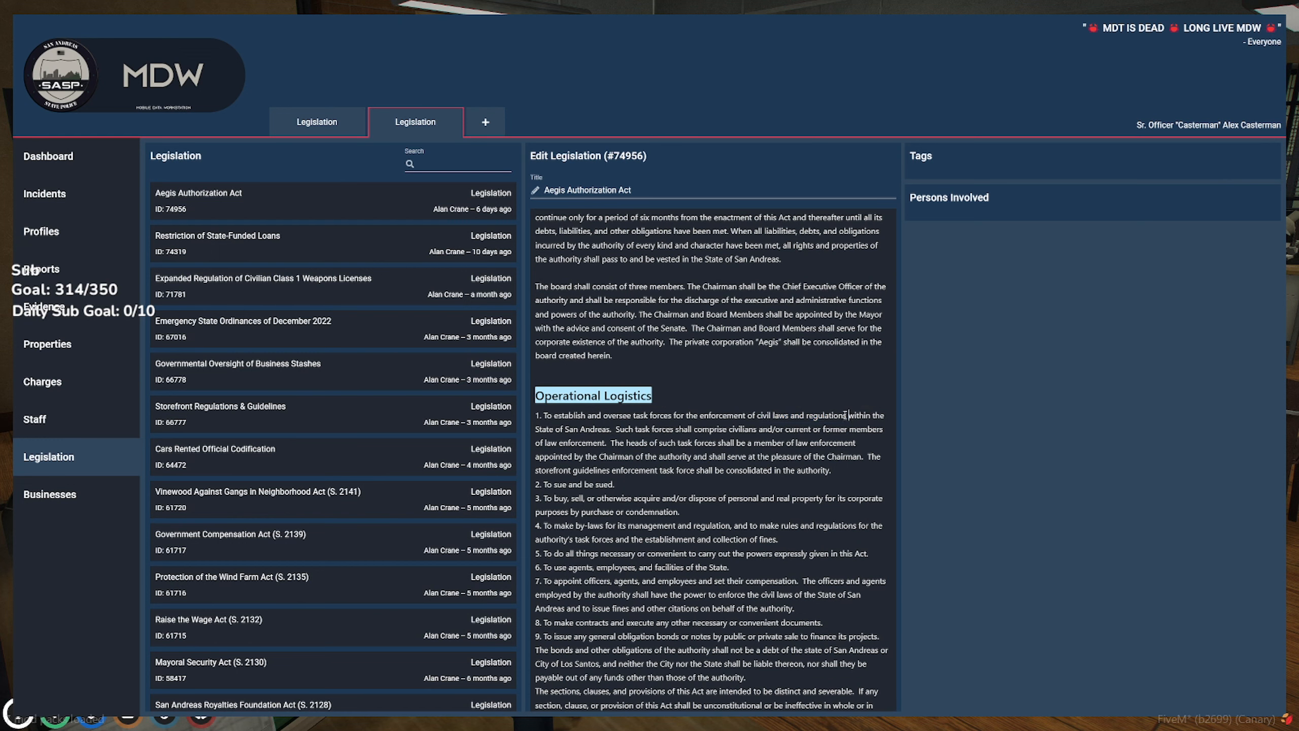
left_click_drag(755, 415, 846, 415)
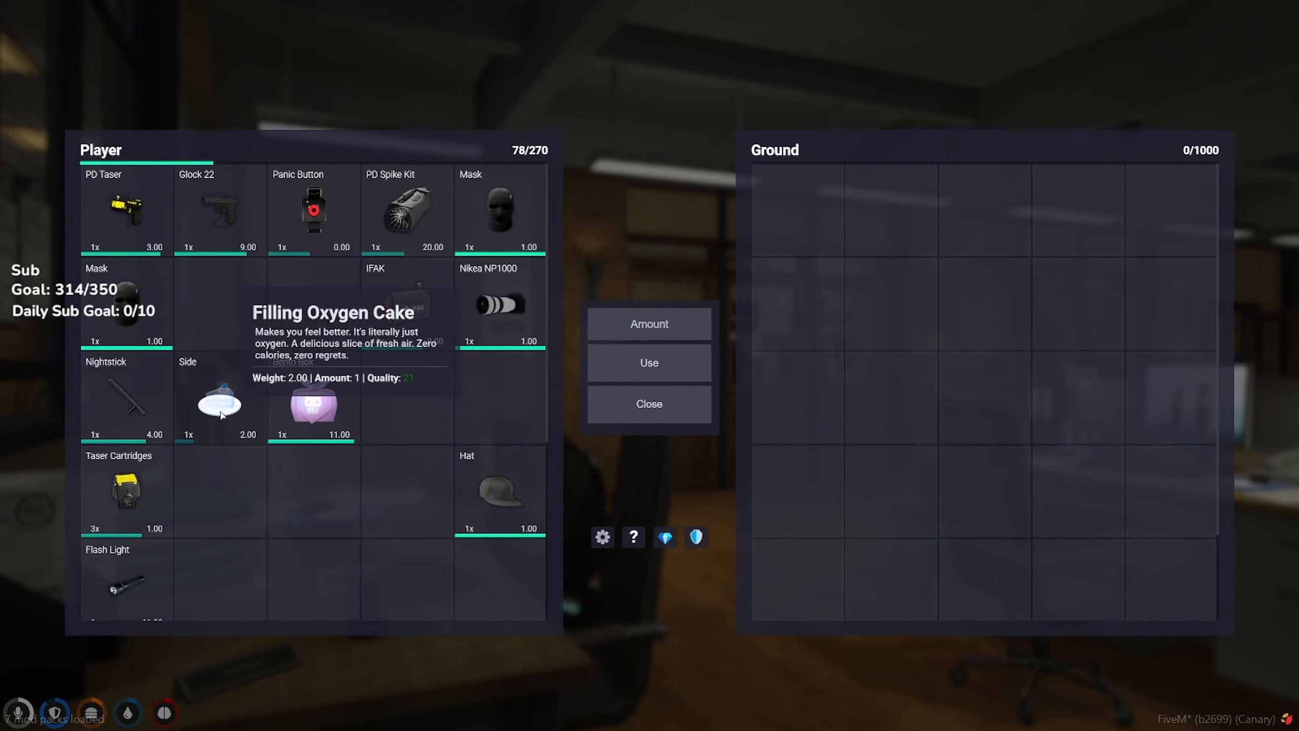
left_click(648, 363)
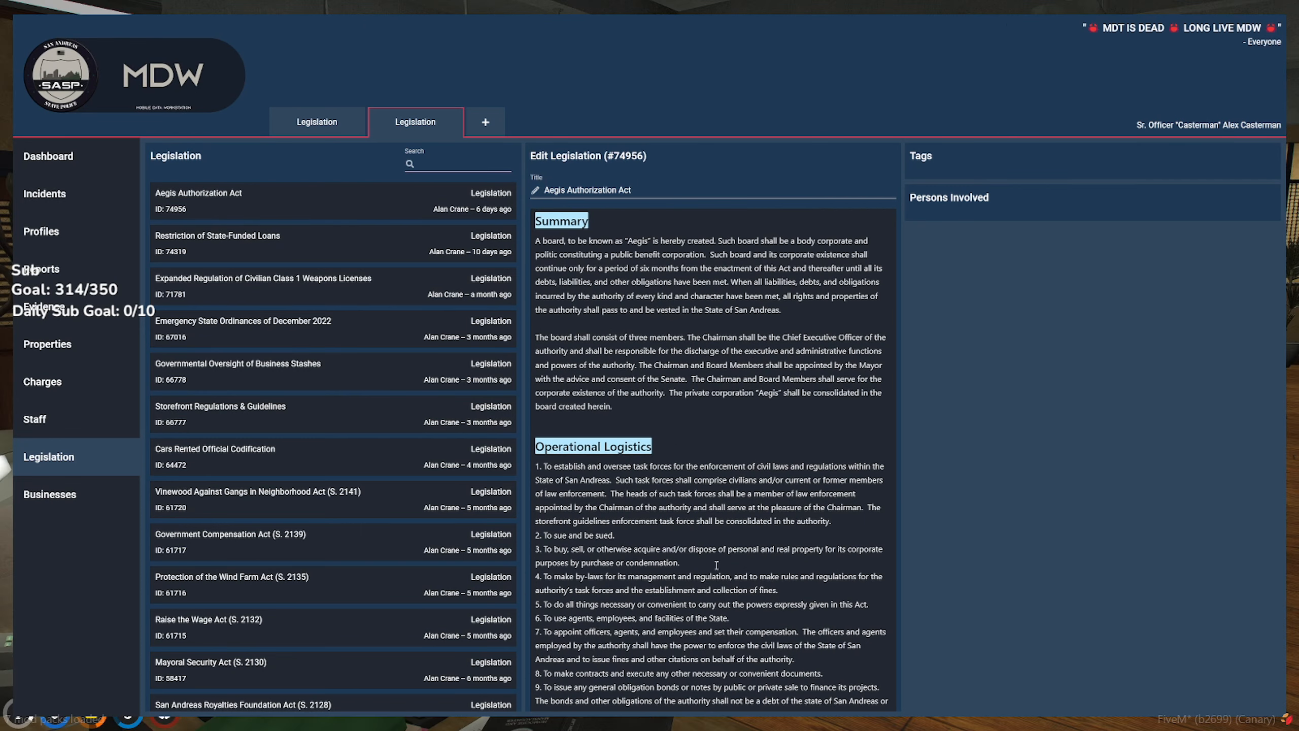
scroll("down", 3)
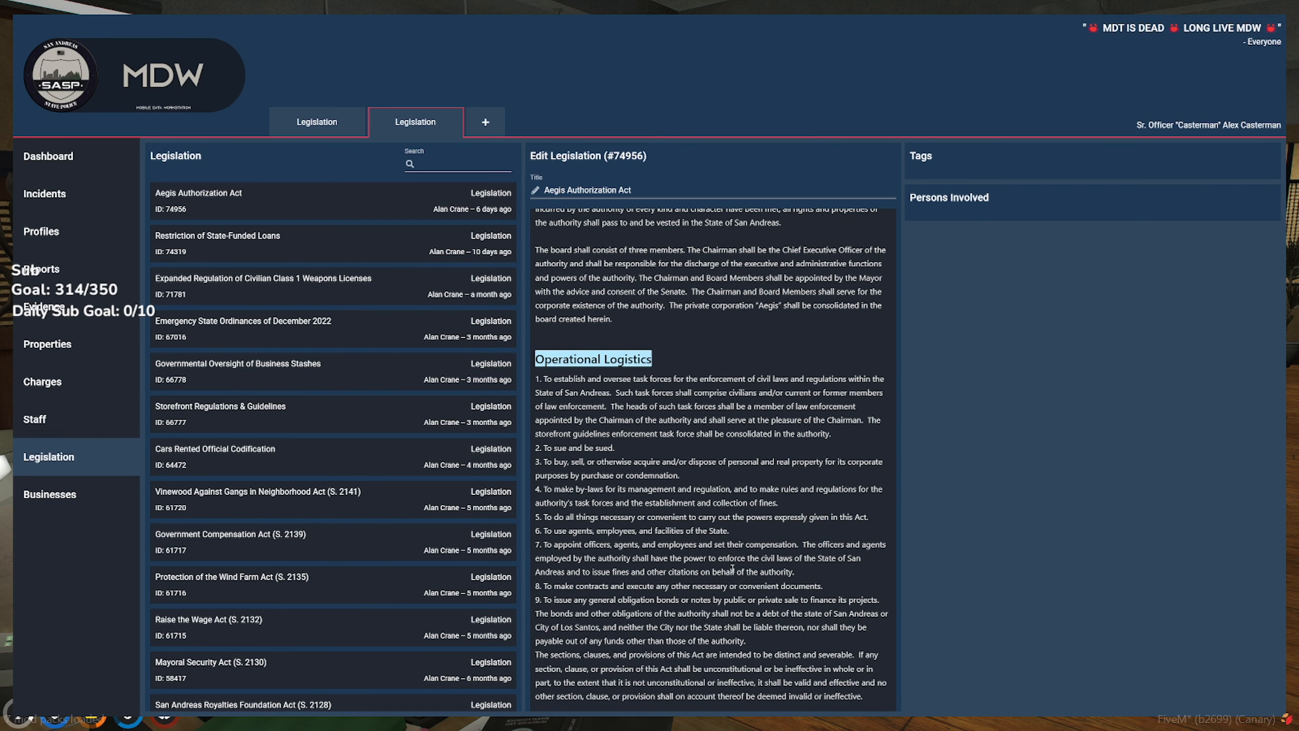
mouse_move(708, 629)
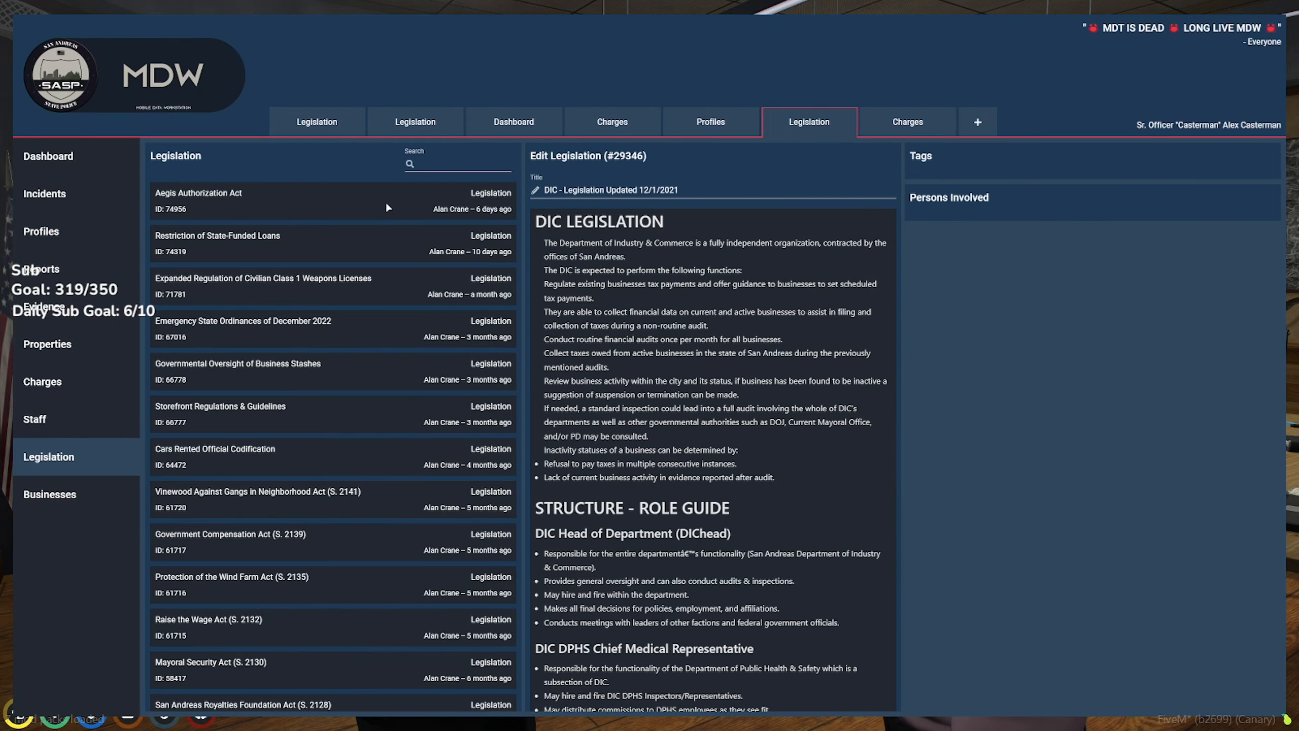
Step: Reopen the Aegis Authorization Act from the legislation list
left_click(199, 193)
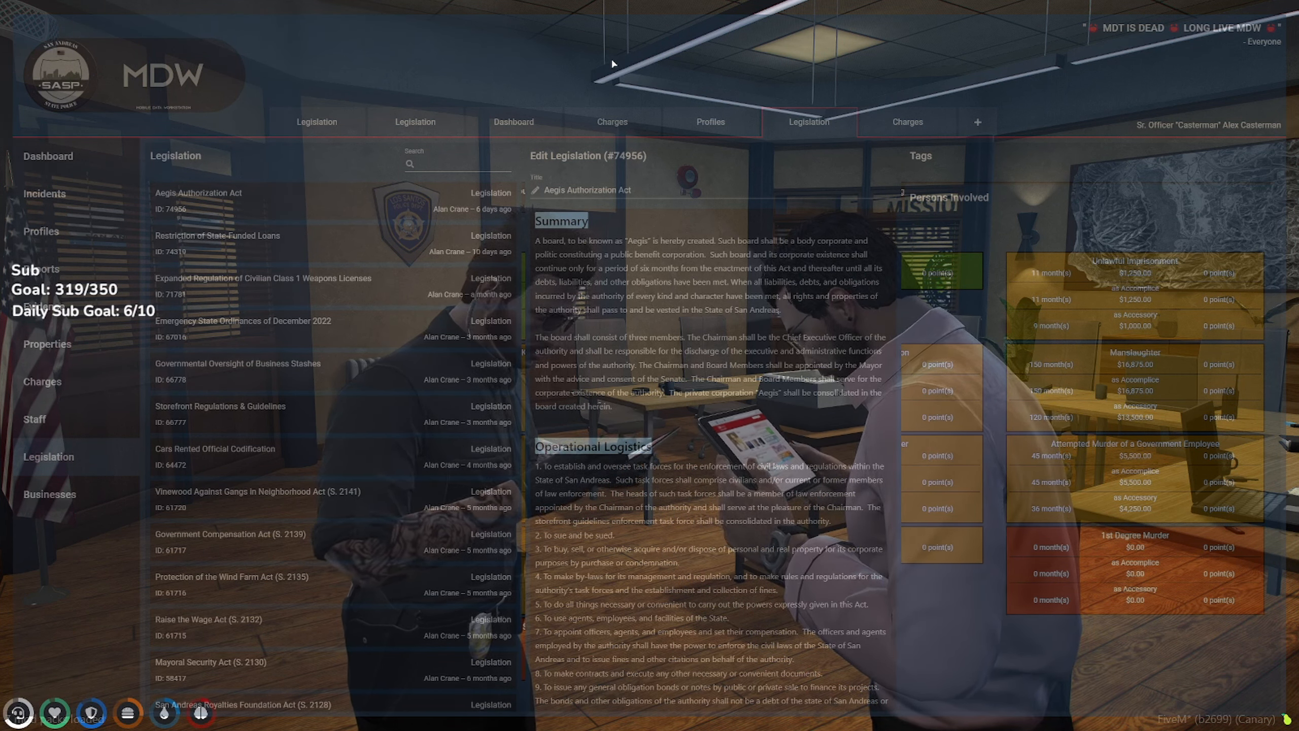
mouse_move(617, 92)
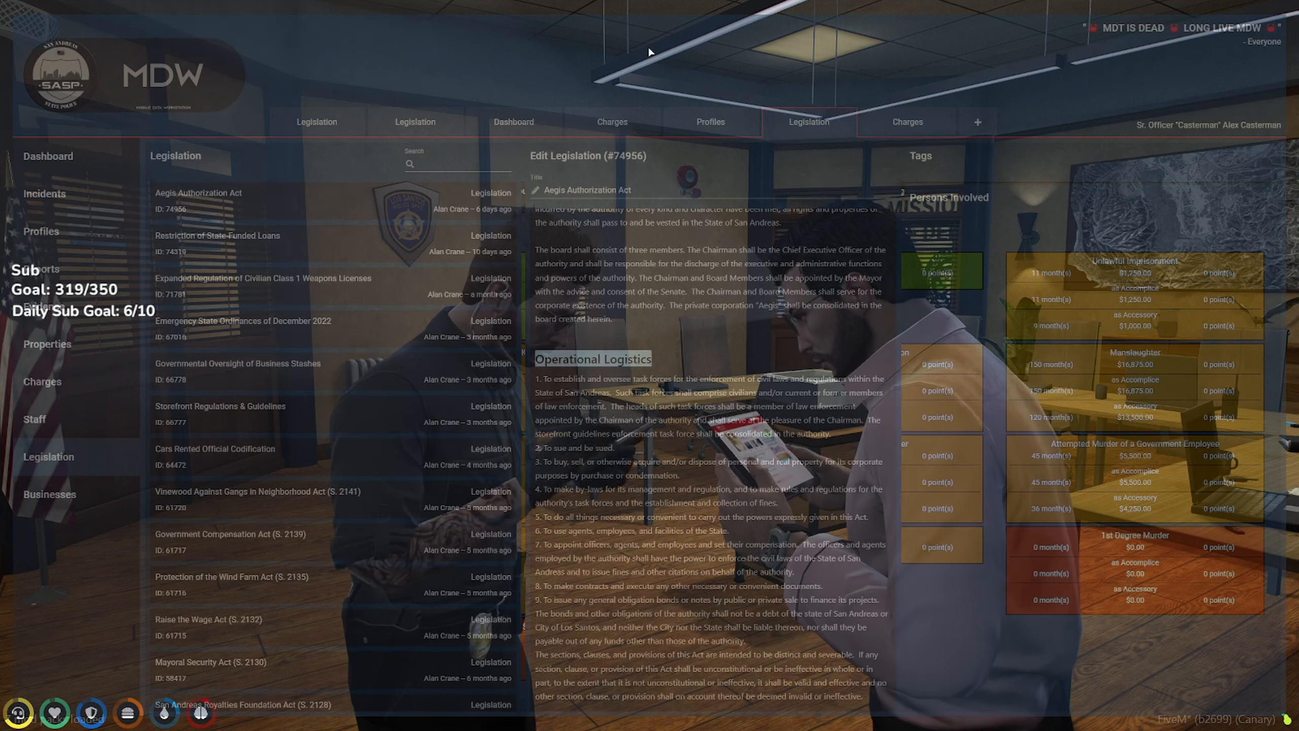
mouse_move(696, 79)
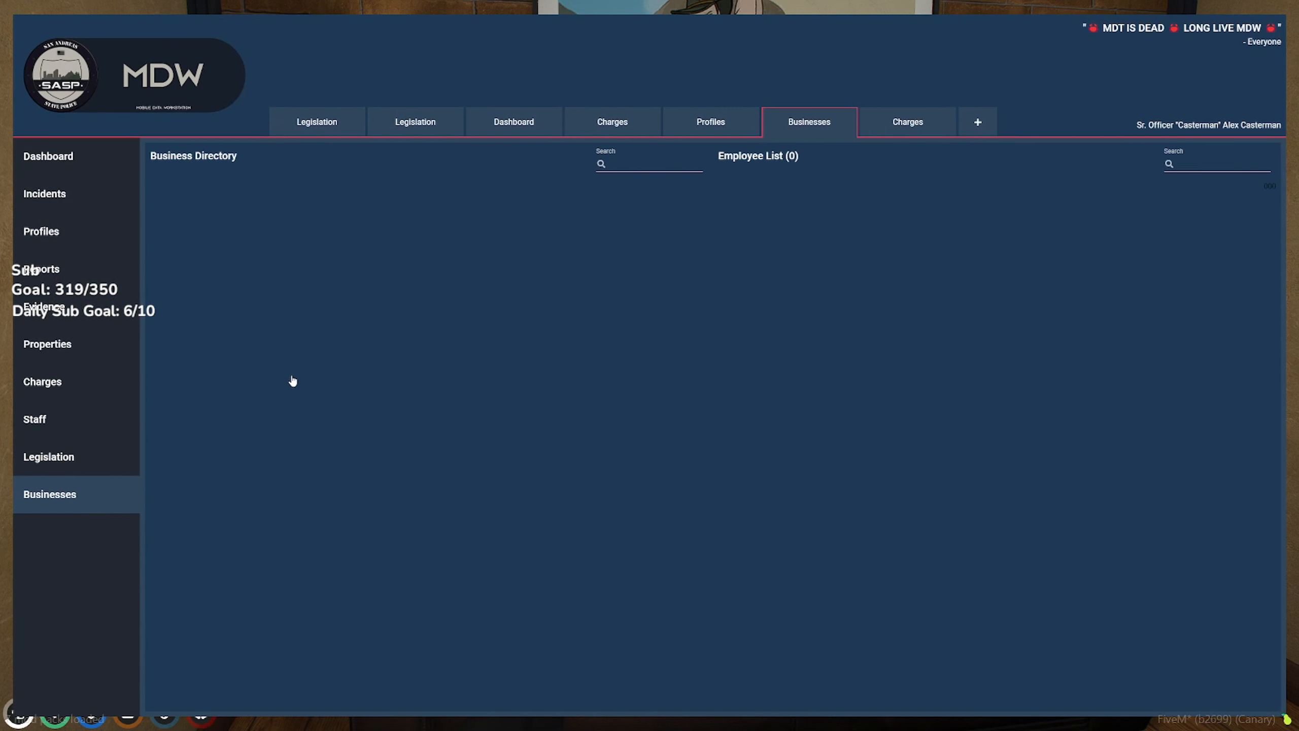
Step: Search the Business Directory for 'Aeg' and select the AEGIS board member names with IDs 1200 and 7778
left_click(648, 163)
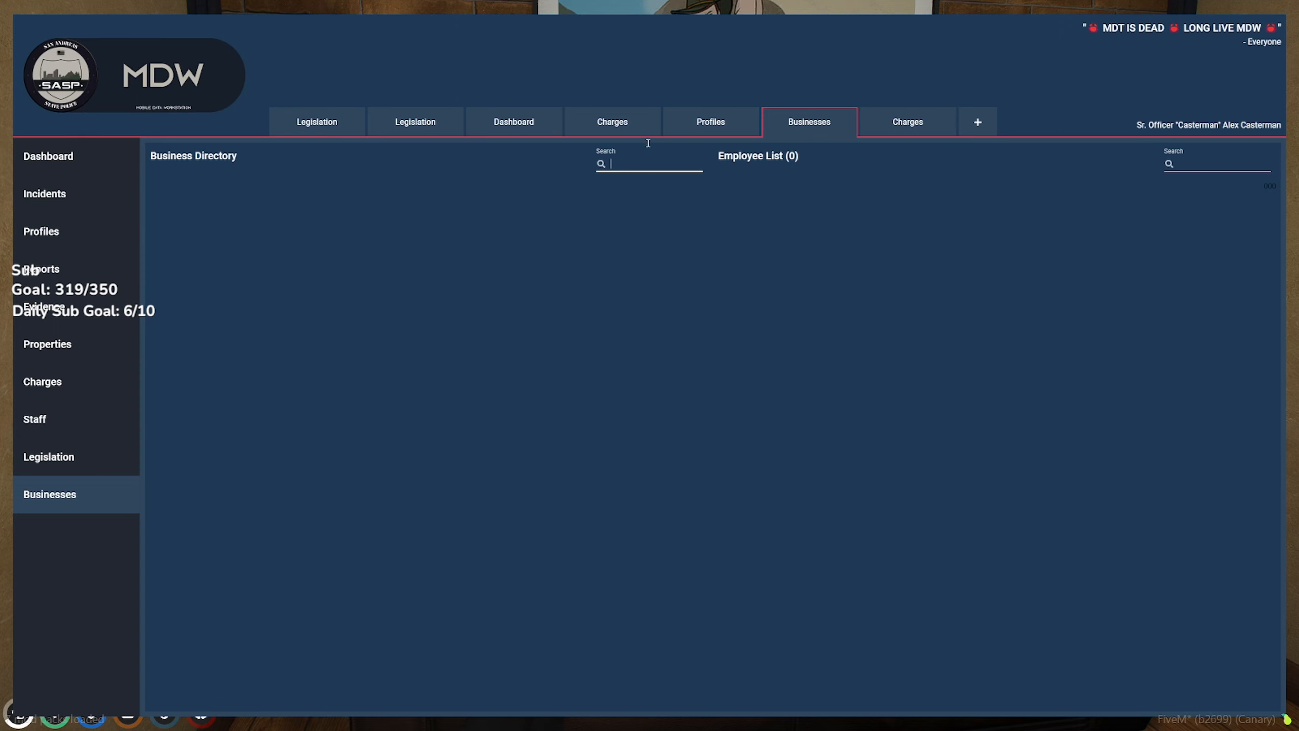
type("Aeg")
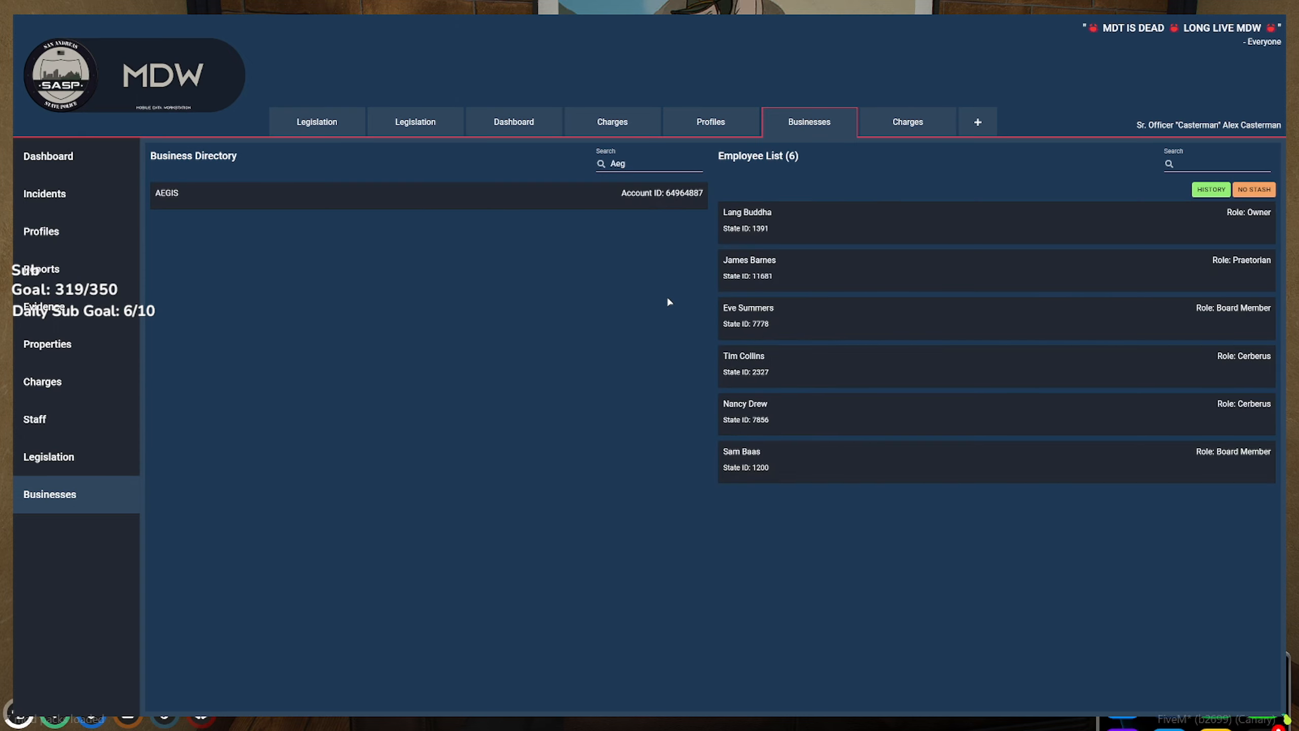
mouse_move(622, 285)
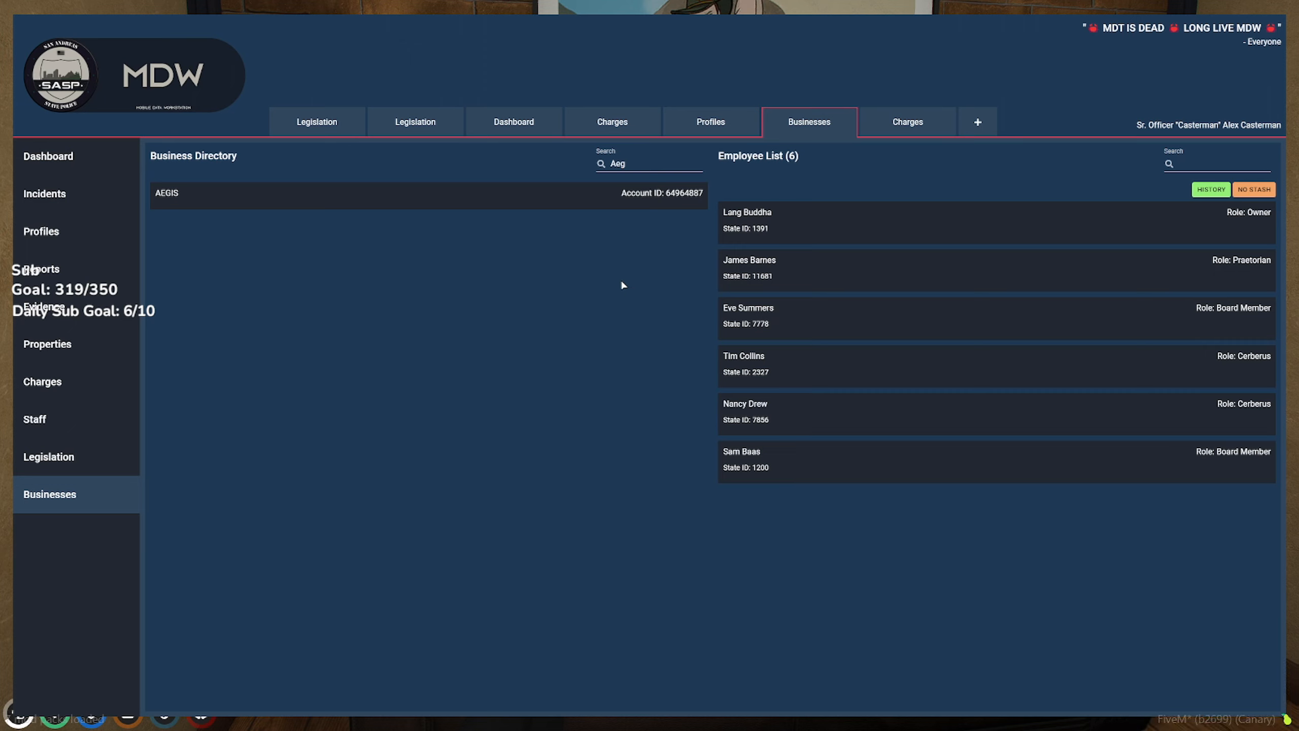
mouse_move(632, 287)
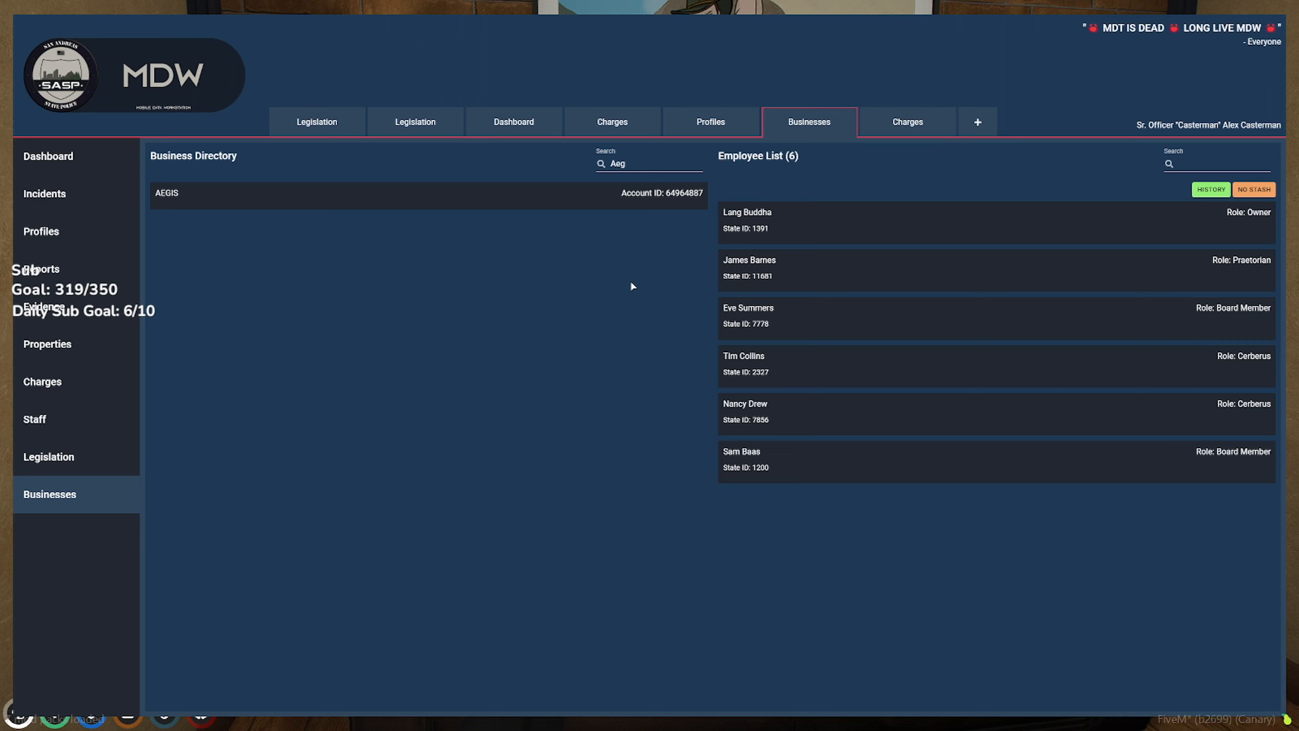
double_click(742, 451)
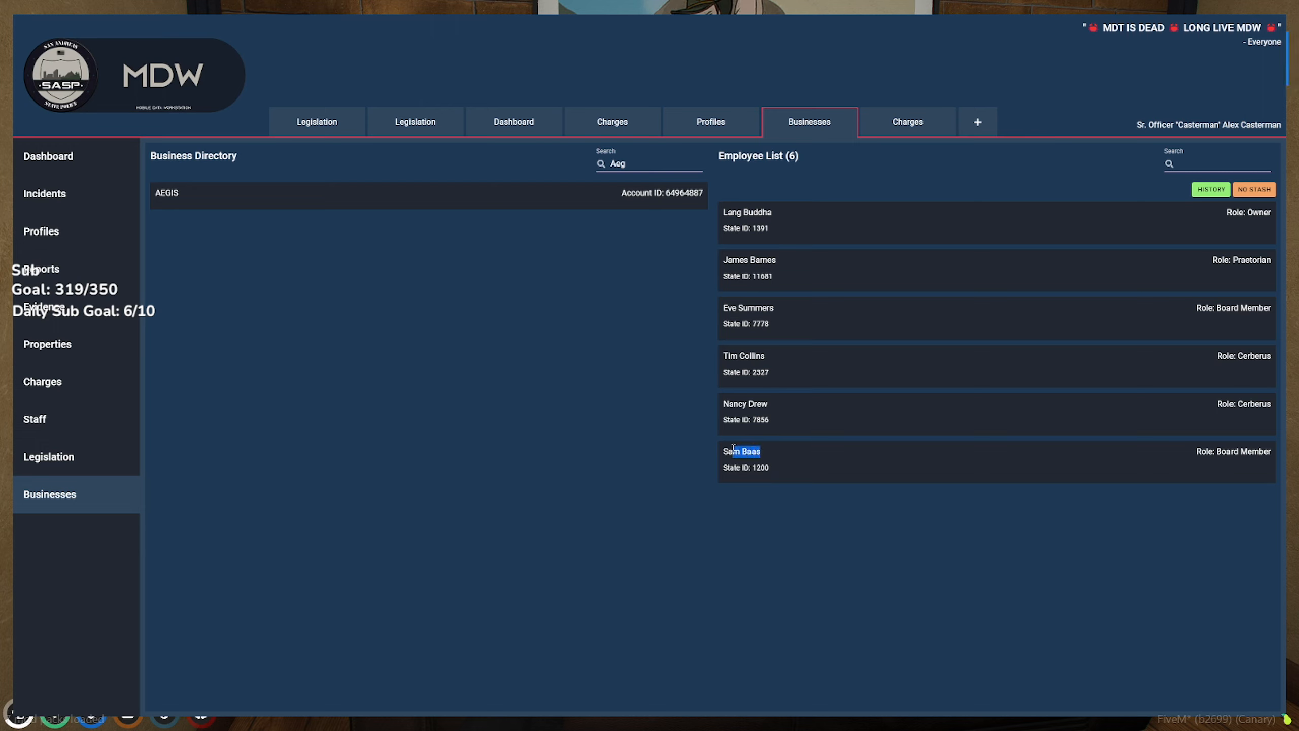
left_click(801, 376)
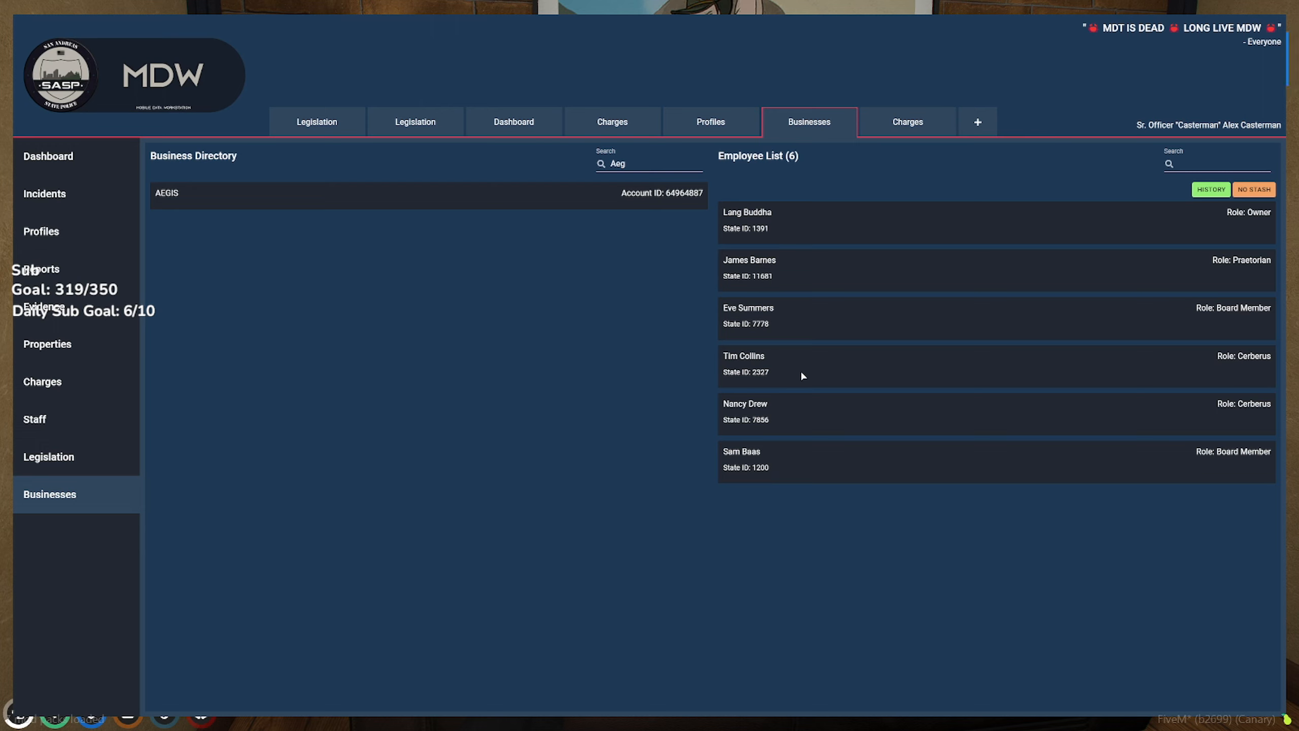
mouse_move(830, 386)
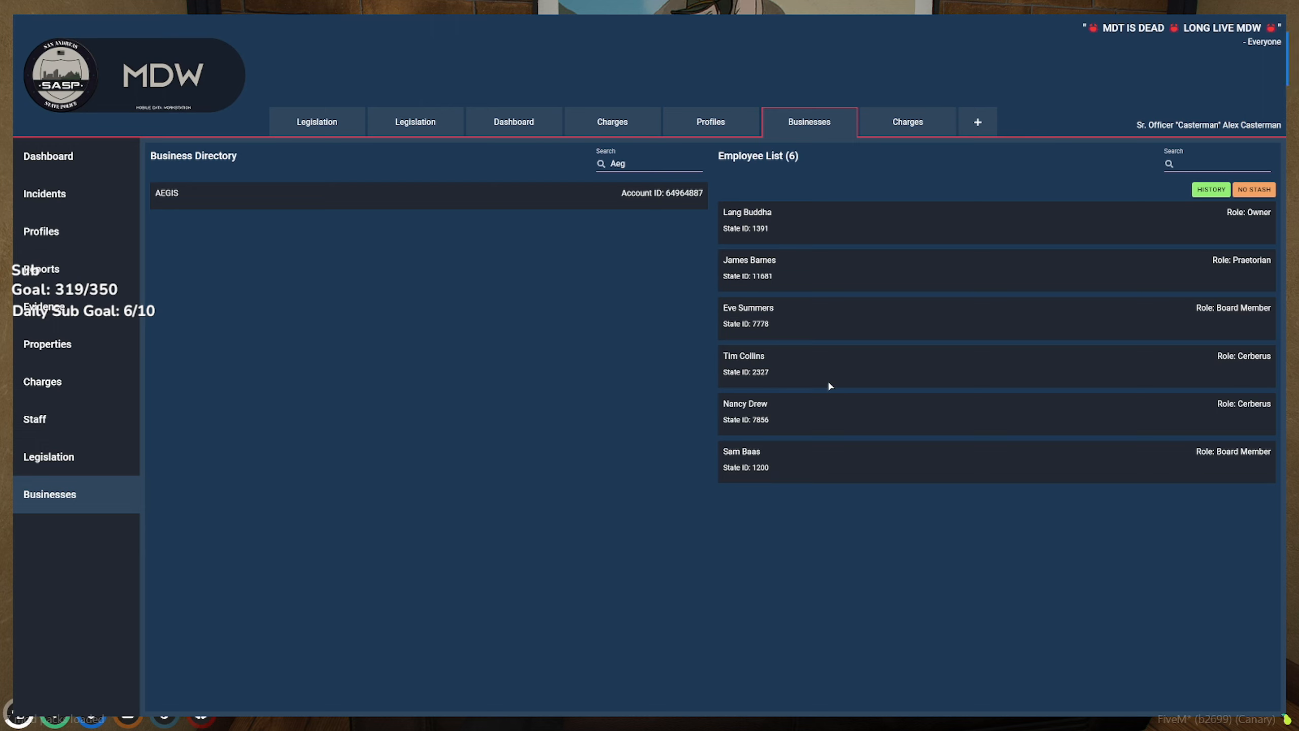
double_click(747, 307)
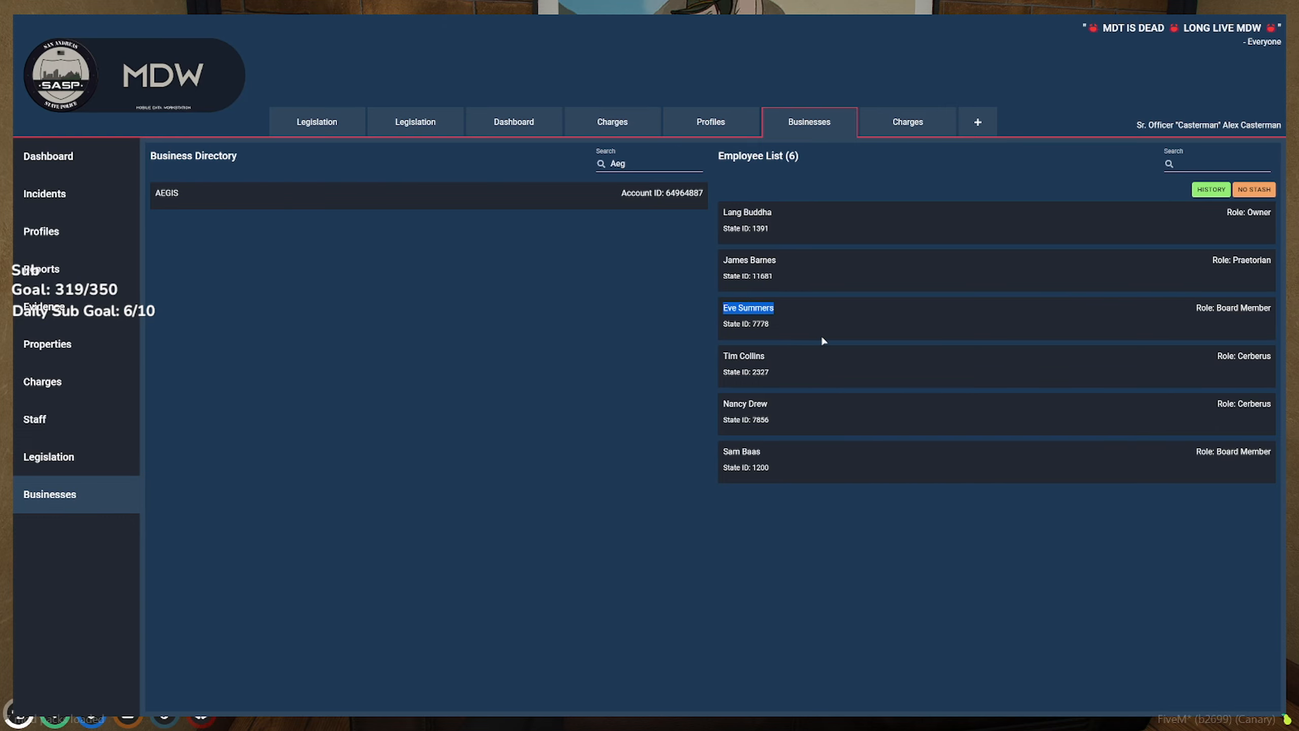
left_click(907, 122)
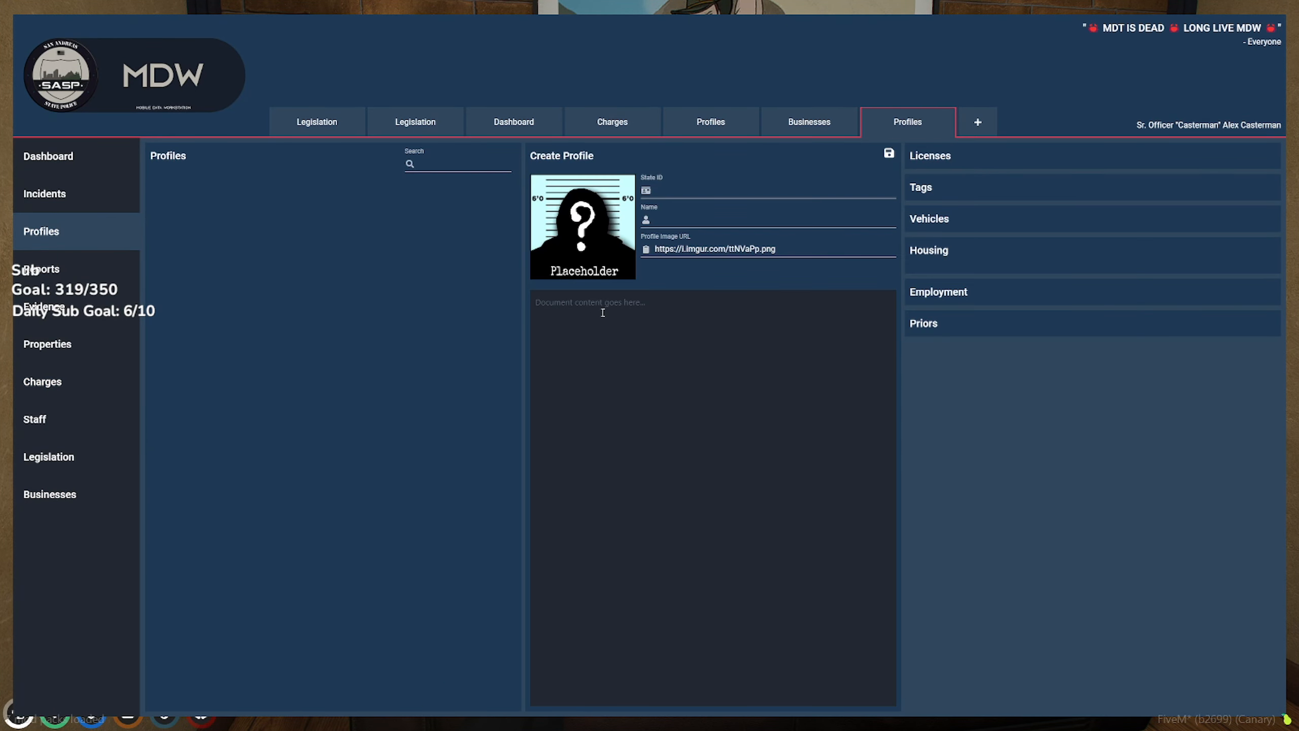
type("Eve Summers")
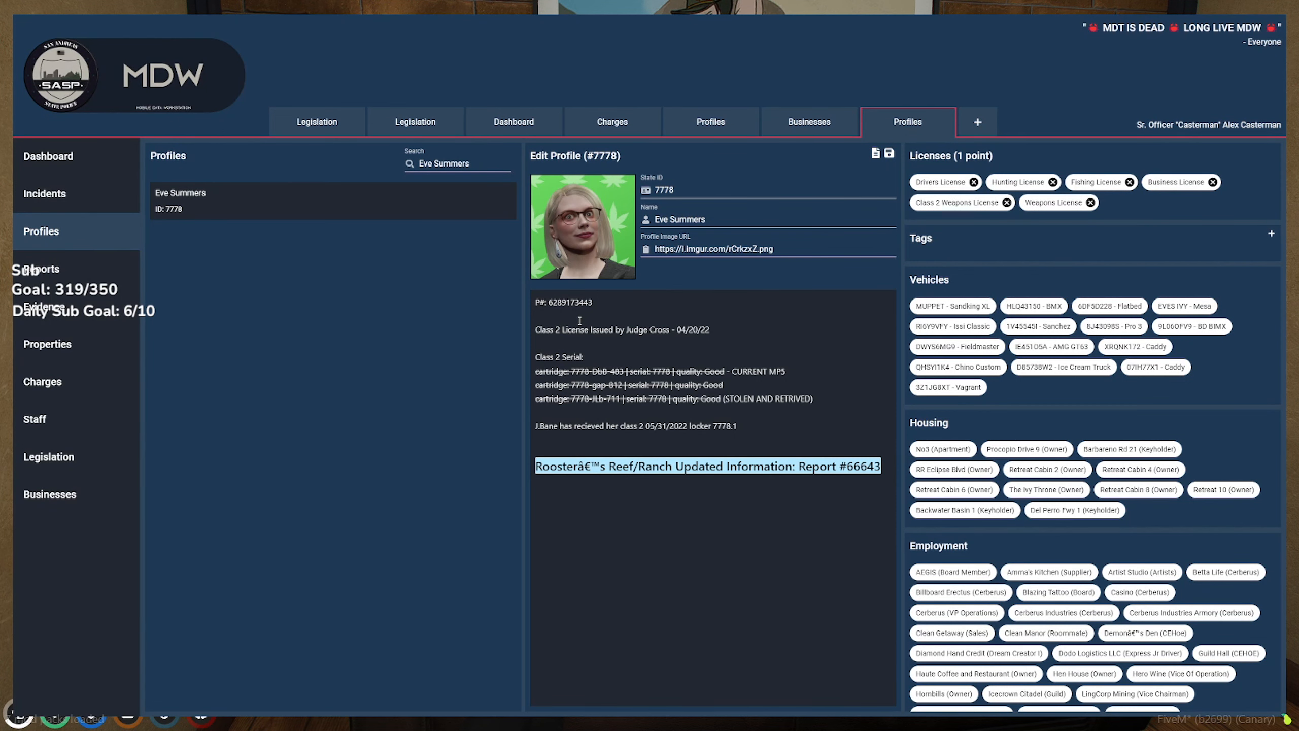
mouse_move(738, 278)
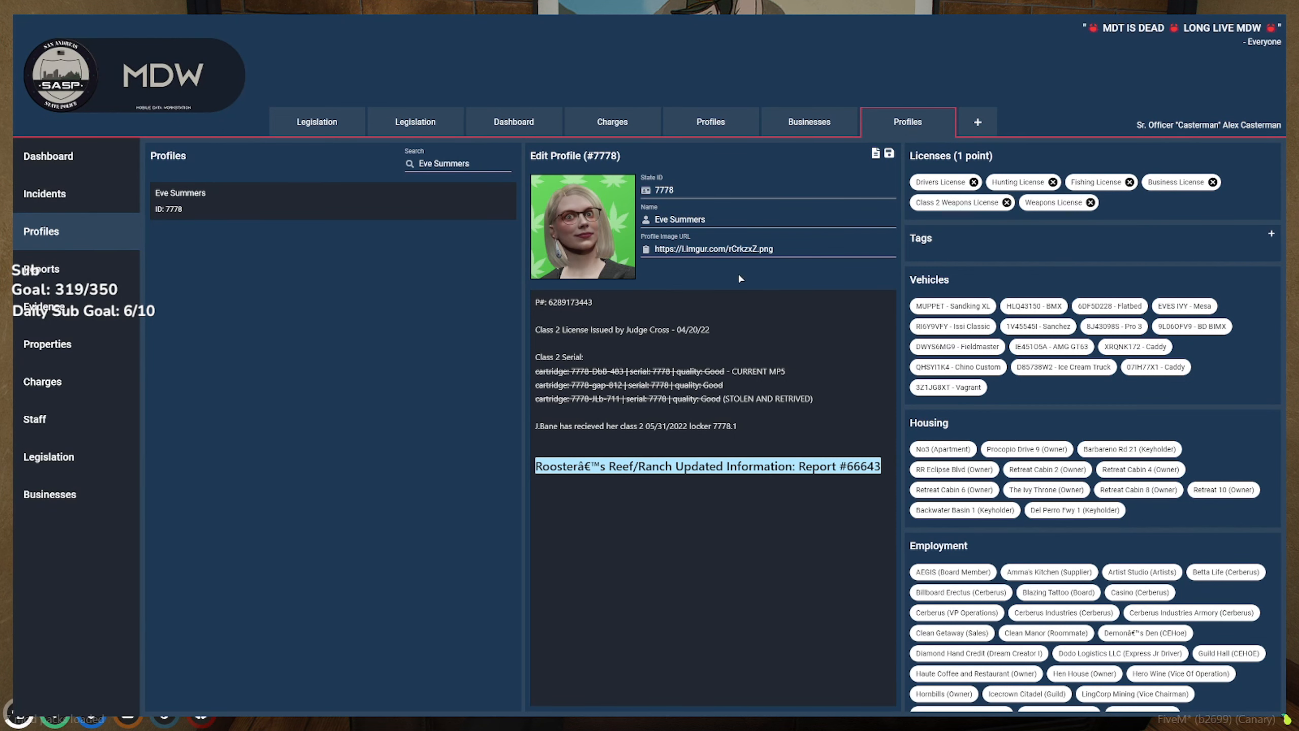
mouse_move(1156, 408)
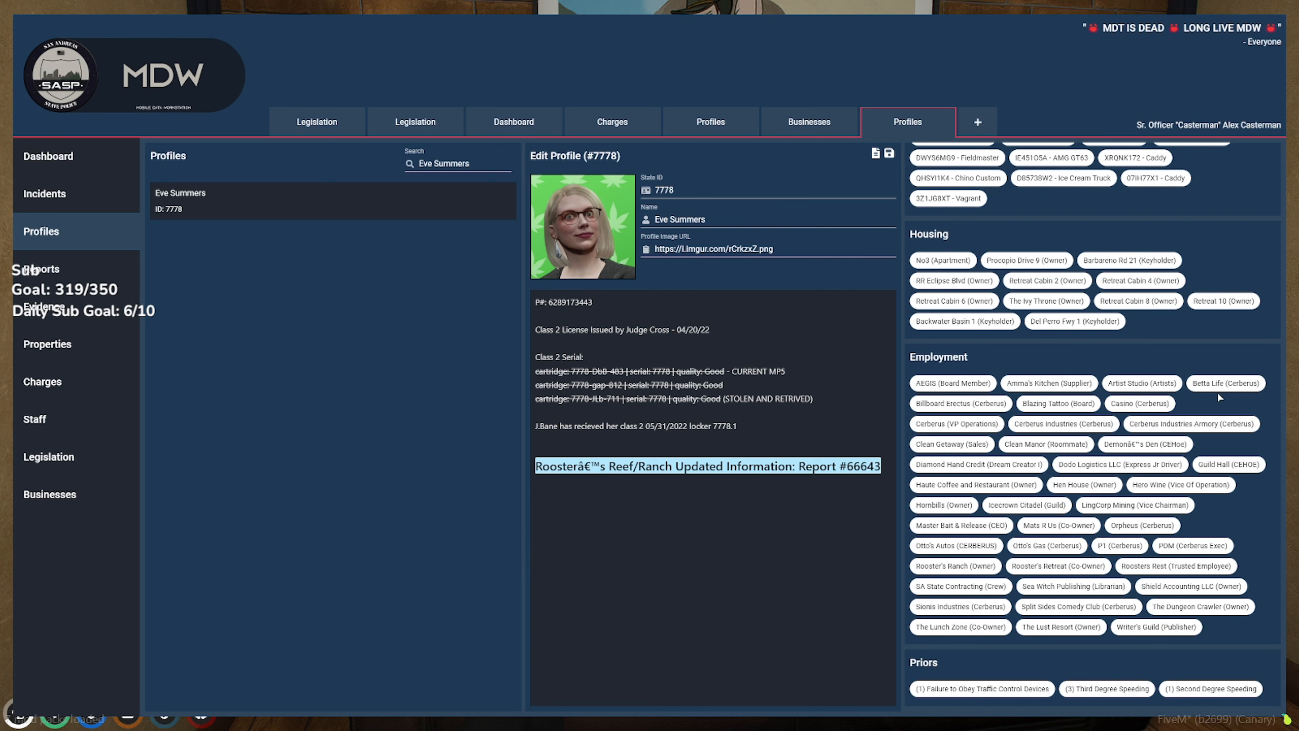
mouse_move(1150, 537)
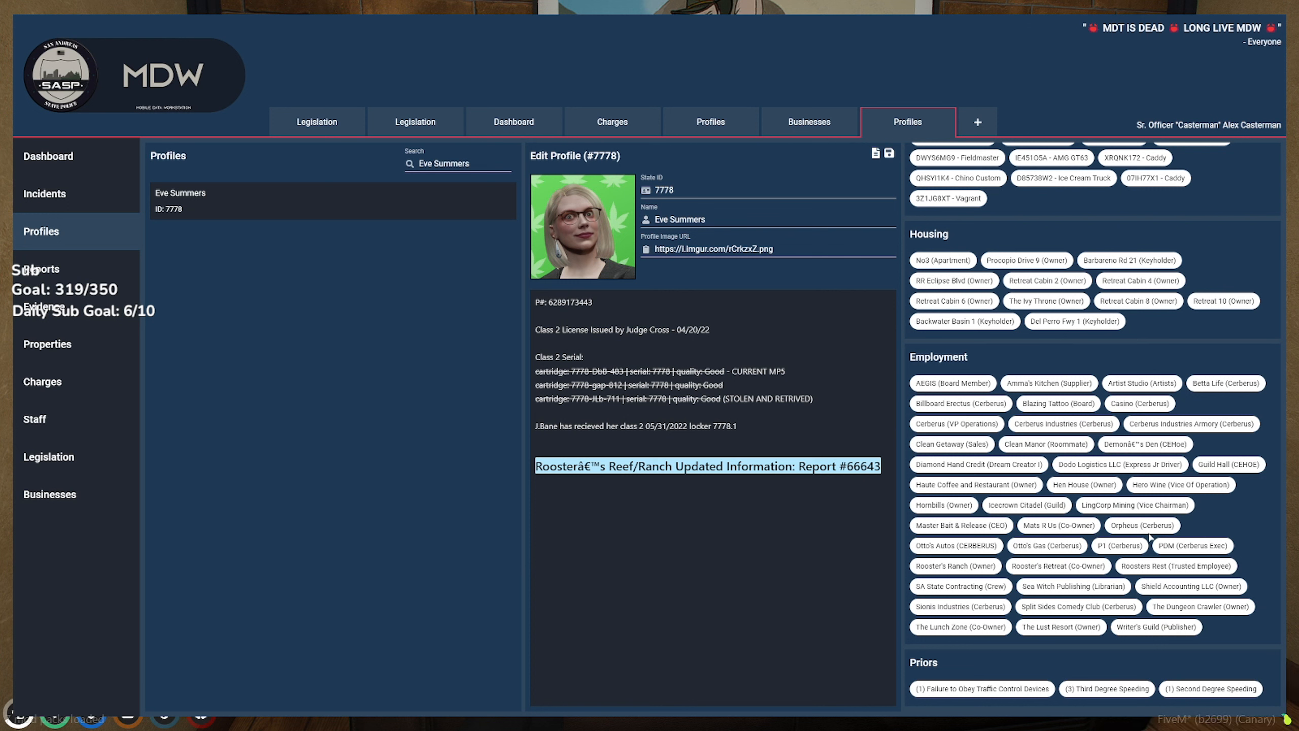
mouse_move(1150, 535)
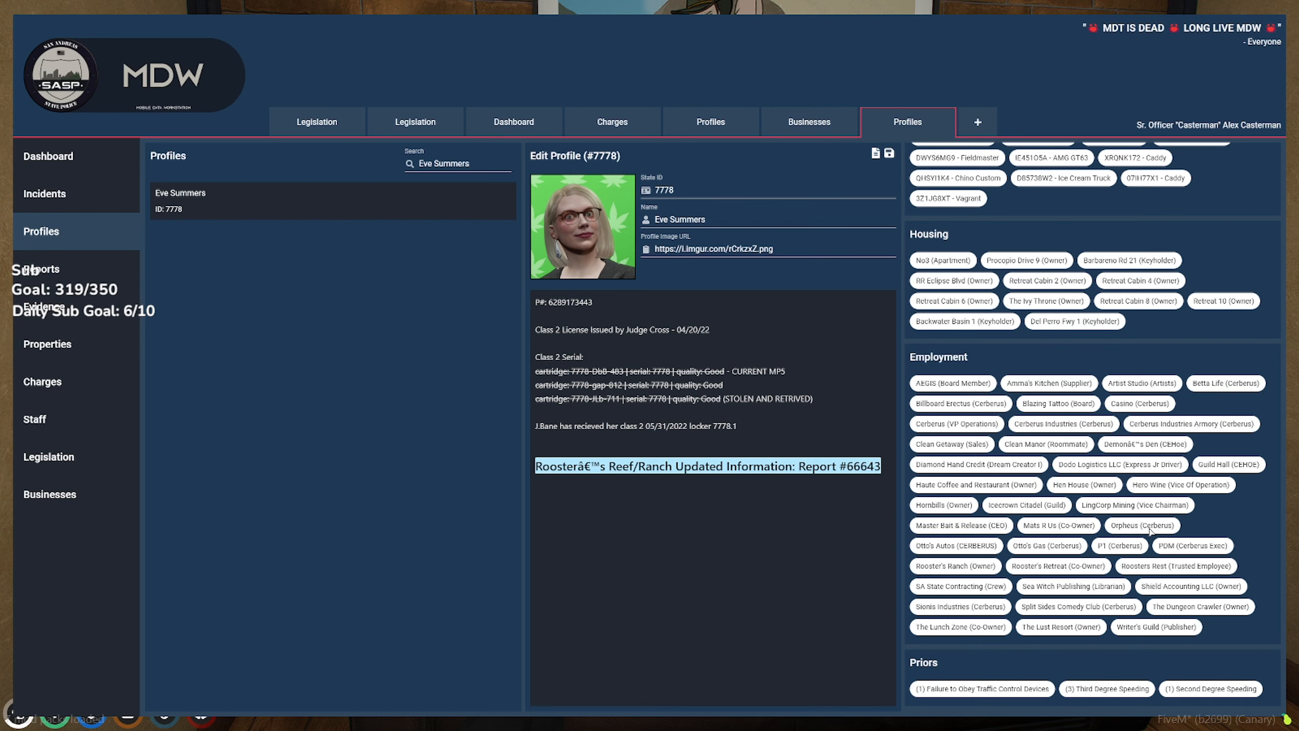
left_click(808, 121)
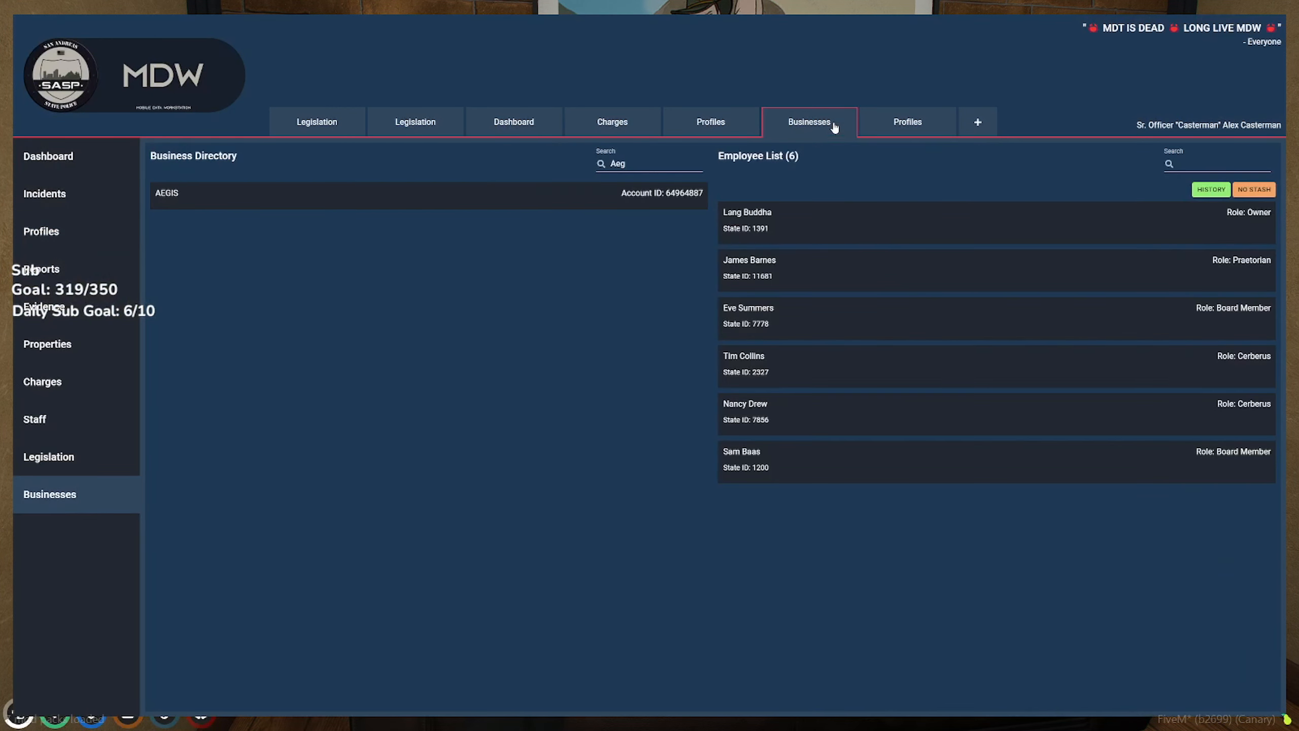
mouse_move(796, 263)
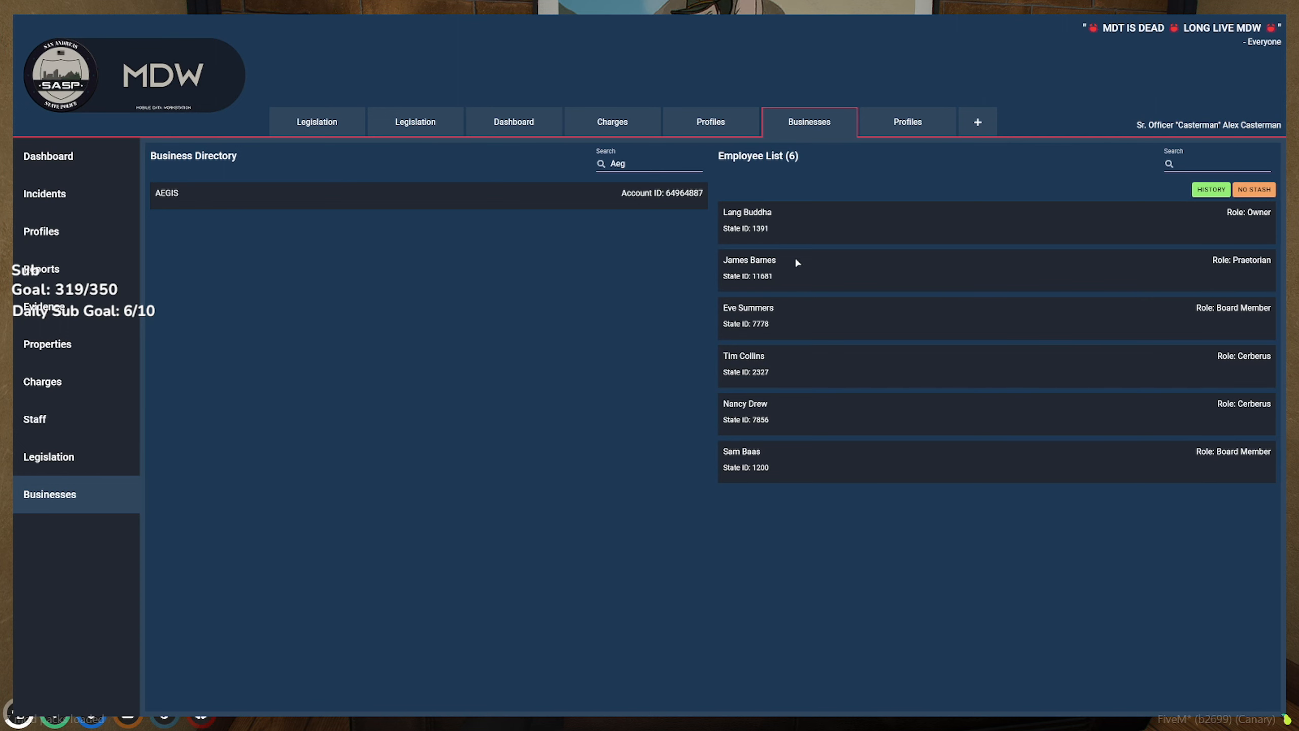
double_click(766, 259)
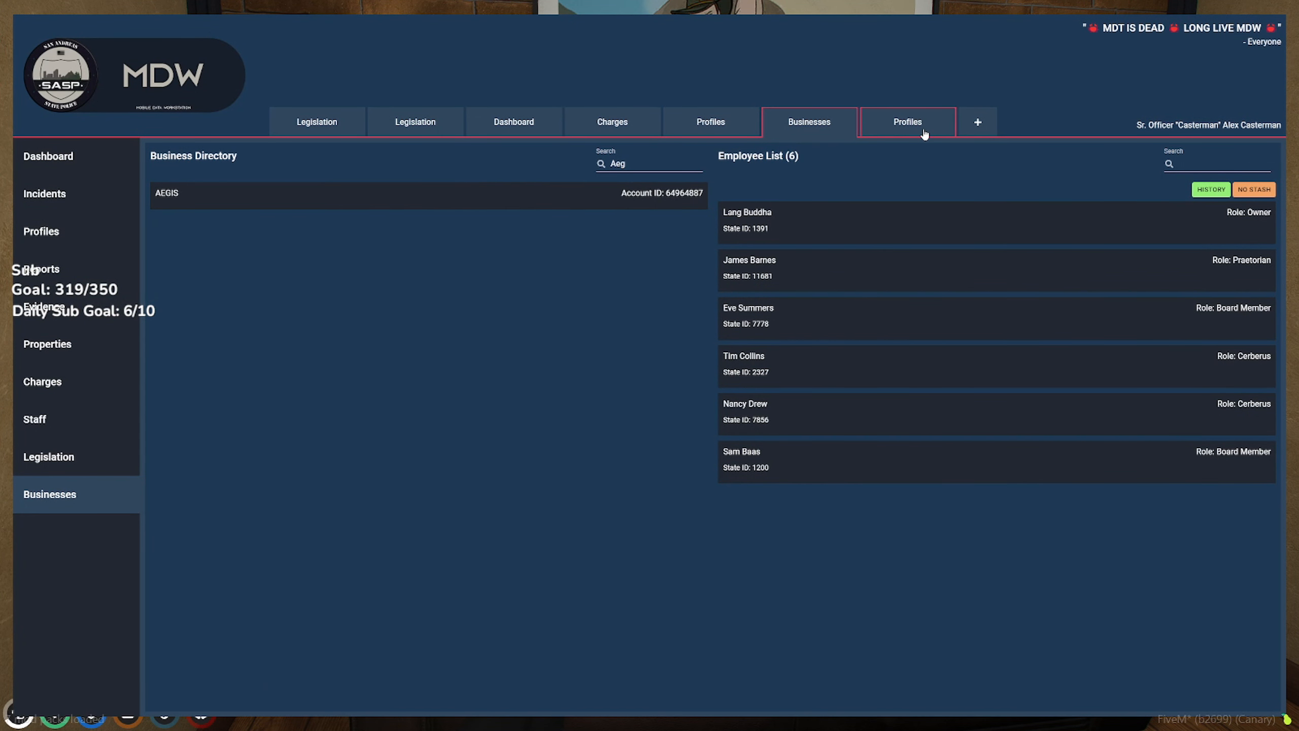
left_click(906, 122)
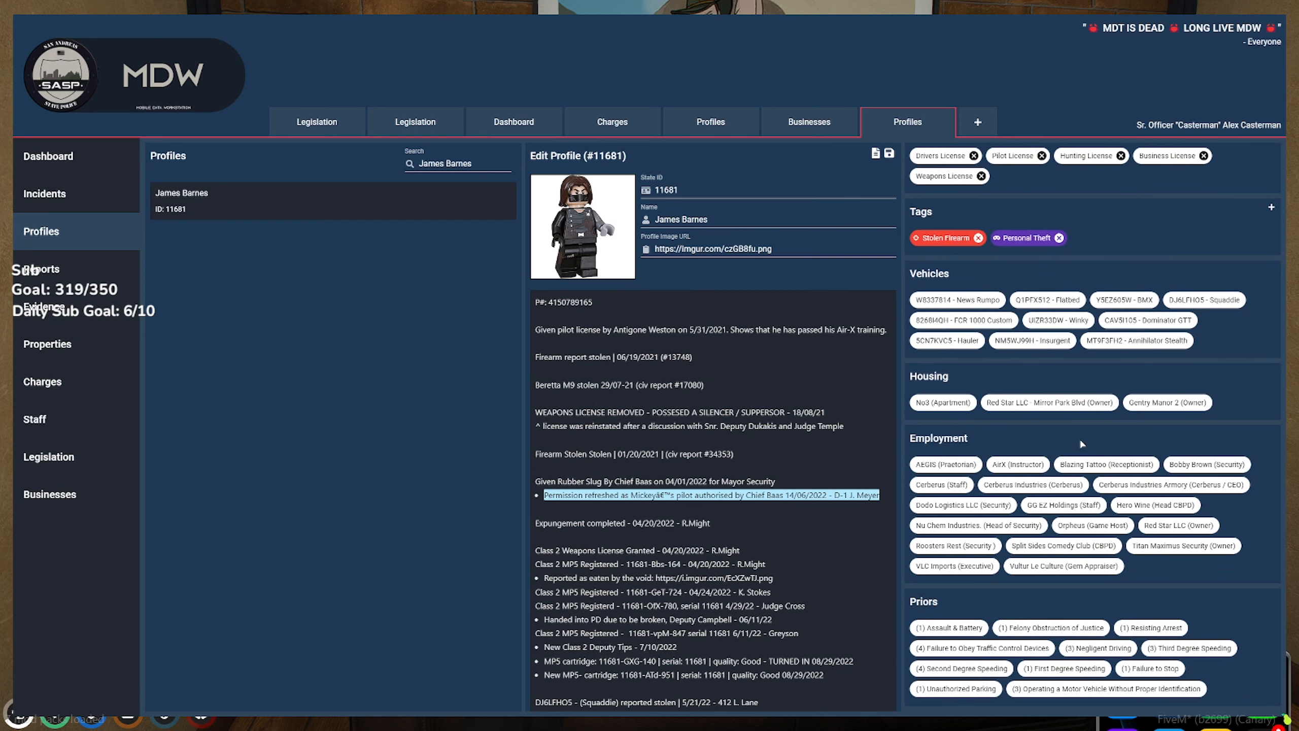
mouse_move(1035, 489)
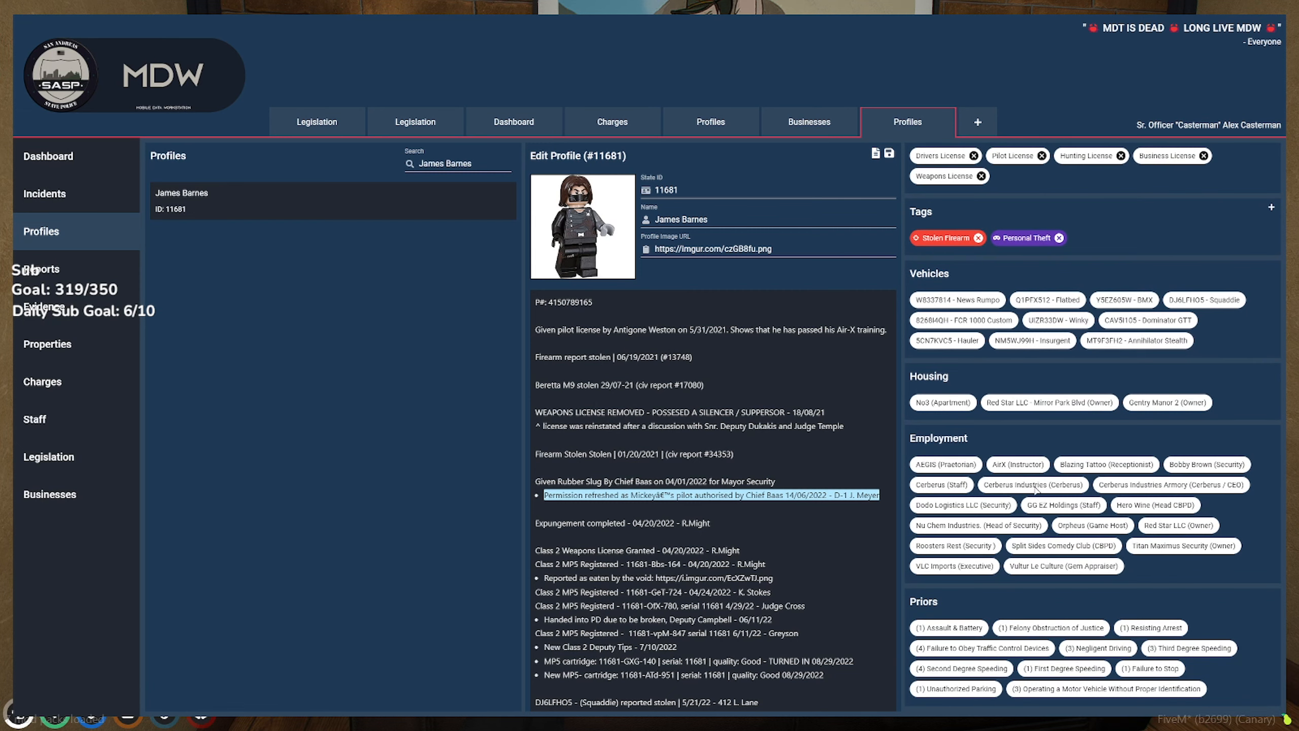